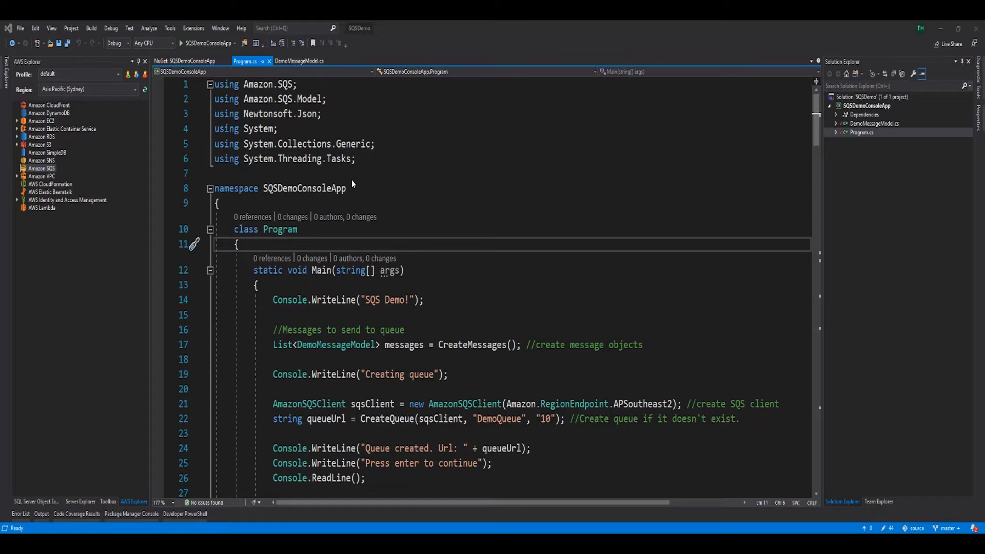
{"action": "mouse_move", "coordinate": [103, 312]}
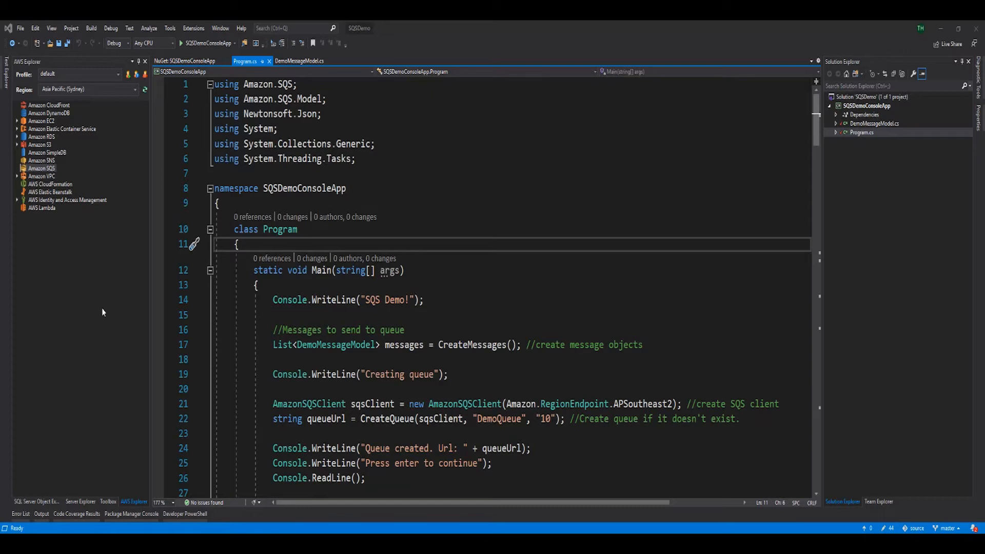
{"action": "mouse_move", "coordinate": [66, 106]}
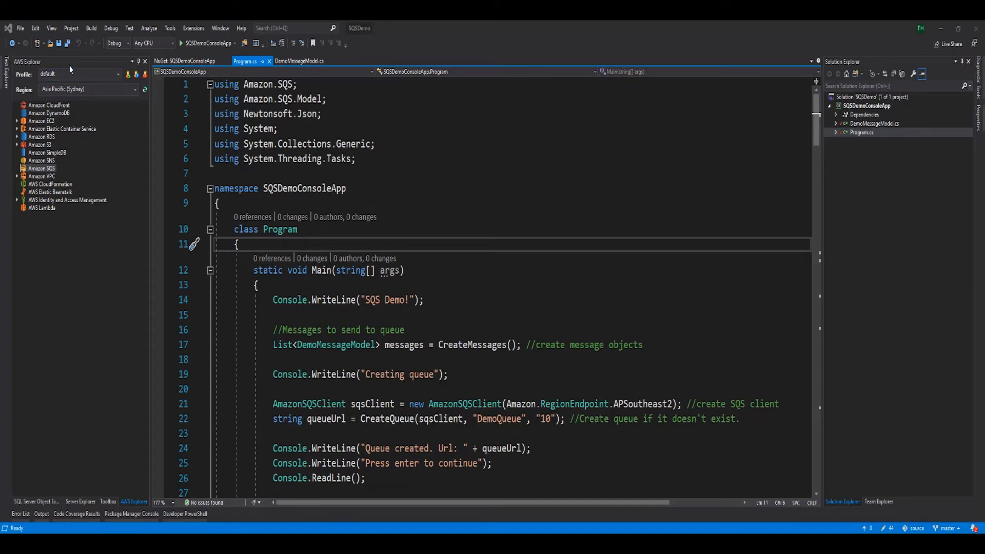
Show the installed NuGet packages AWSSDK.SQS and Newtonsoft.Json for the project.
{"action": "left_click", "coordinate": [185, 61]}
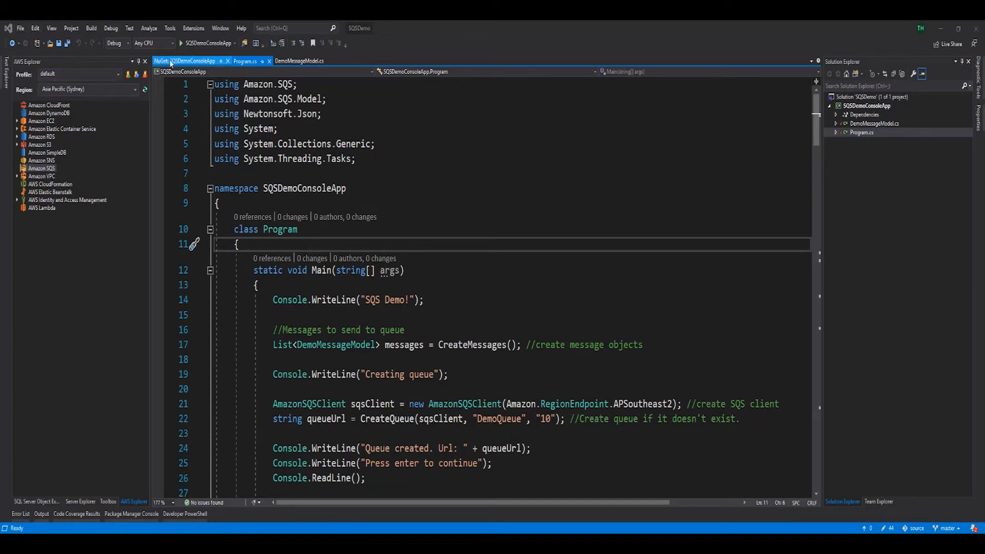
{"action": "left_click", "coordinate": [185, 61]}
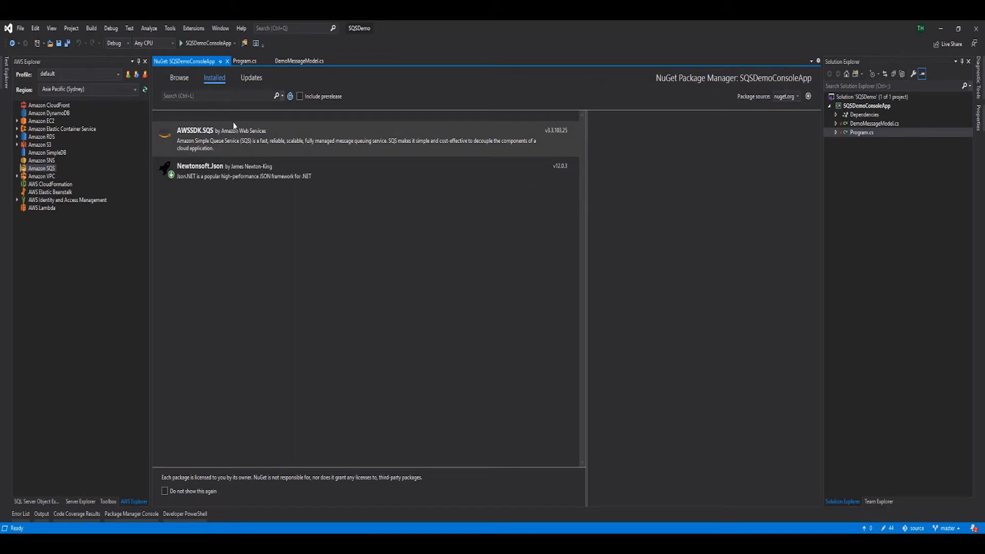
{"action": "mouse_move", "coordinate": [233, 134]}
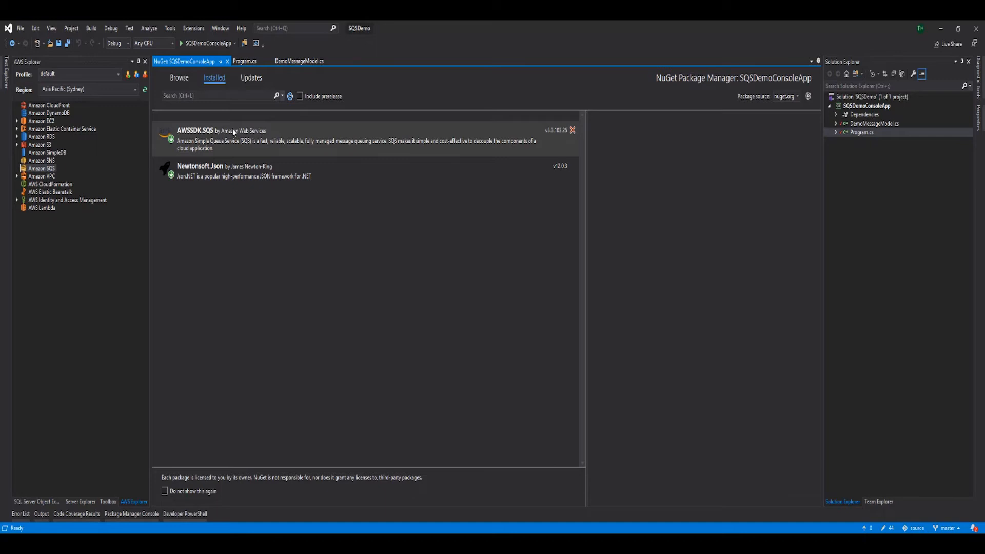
{"action": "mouse_move", "coordinate": [220, 141]}
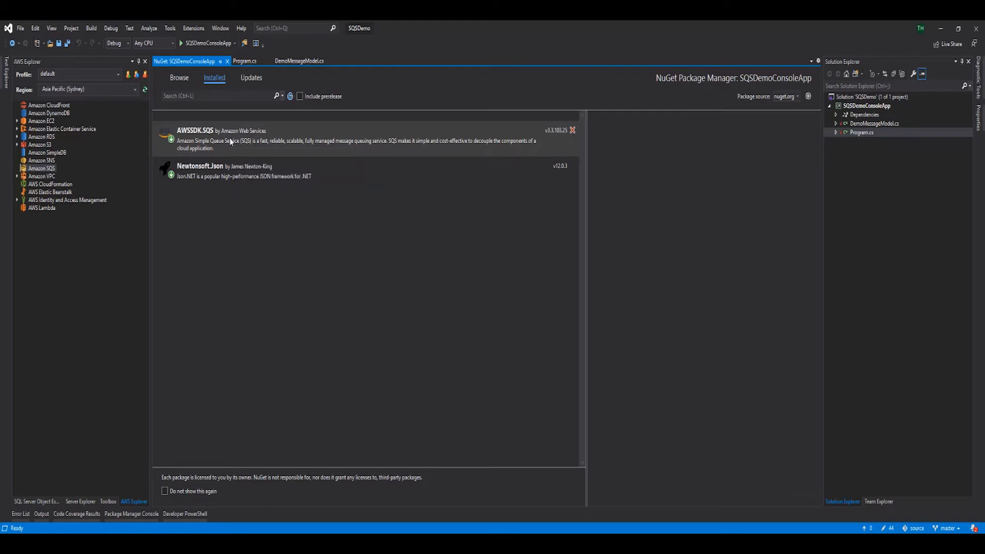
{"action": "mouse_move", "coordinate": [223, 166]}
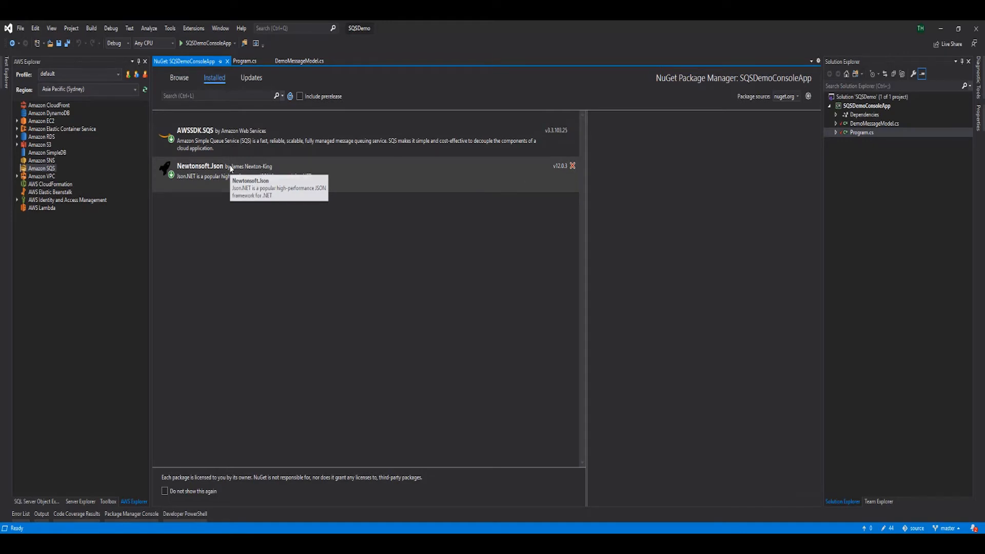
{"action": "mouse_move", "coordinate": [230, 168]}
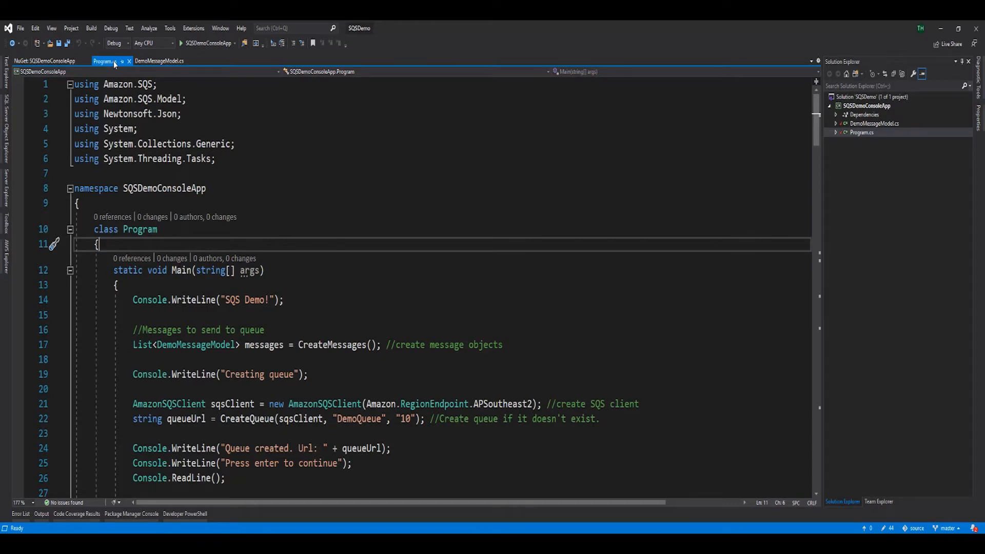
{"action": "left_click", "coordinate": [159, 61]}
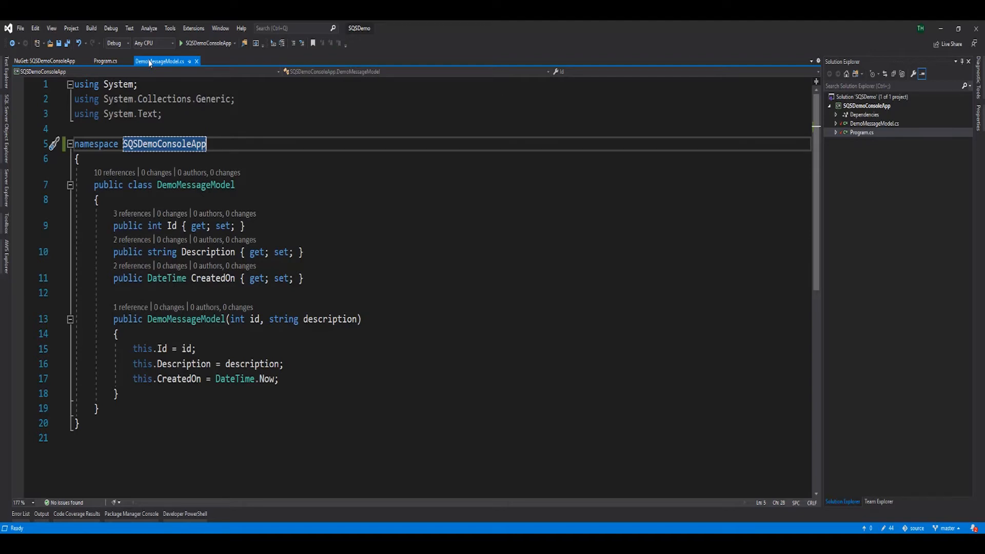
{"action": "left_click", "coordinate": [106, 62]}
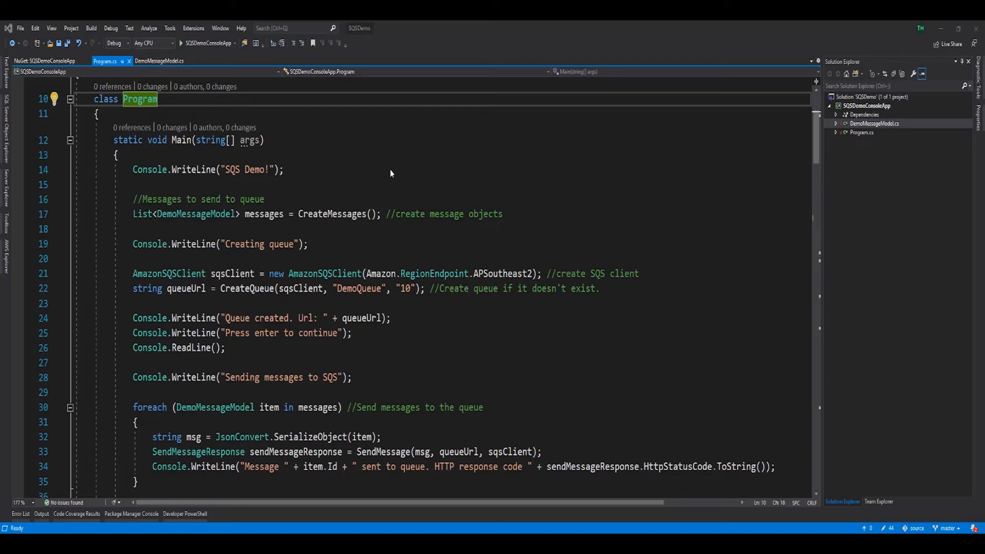
{"action": "double_click", "coordinate": [332, 213]}
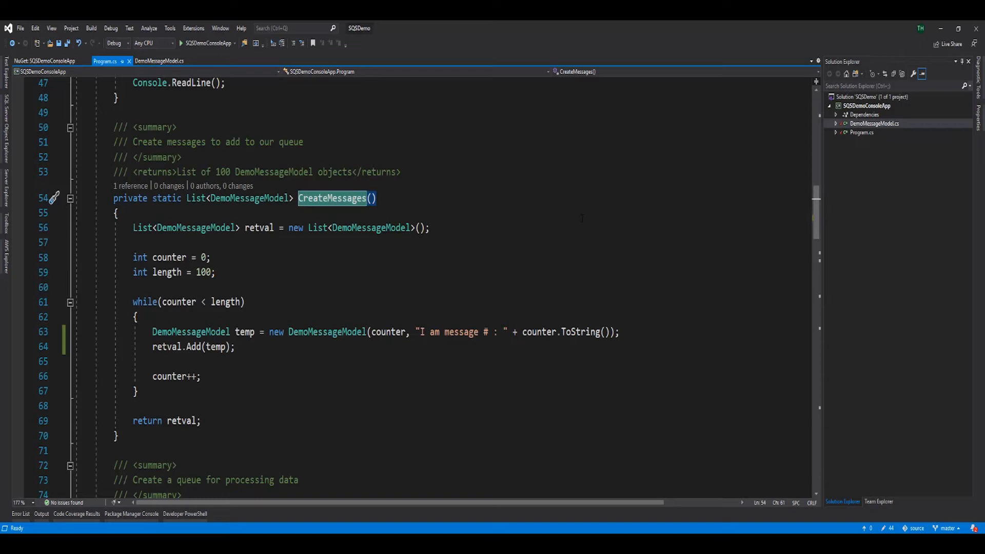
{"action": "scroll", "scroll_direction": "up", "scroll_amount": 3}
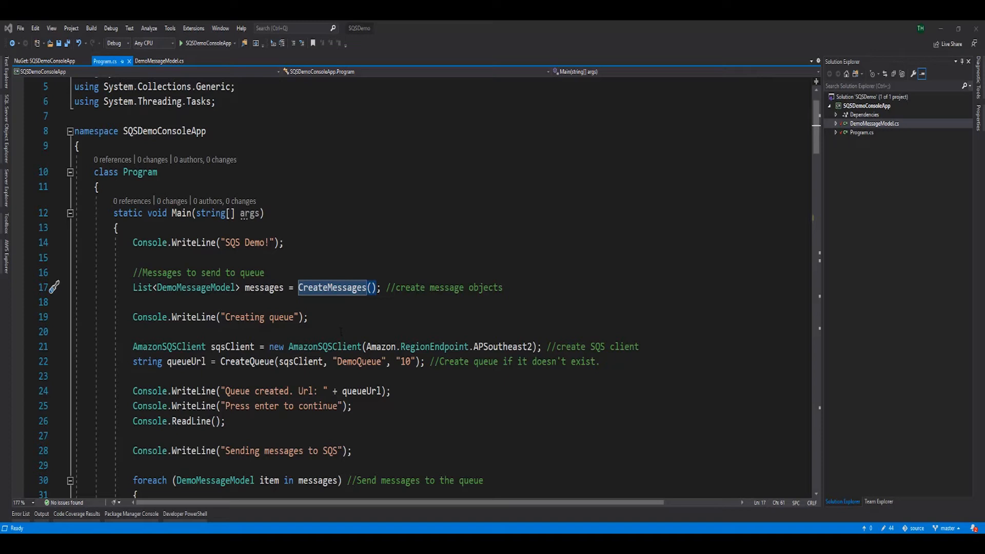
Highlight AmazonSQSClient, APSoutheast2 and the CreateQueue call in Main, then reach CreateQueue's definition.
{"action": "double_click", "coordinate": [325, 347]}
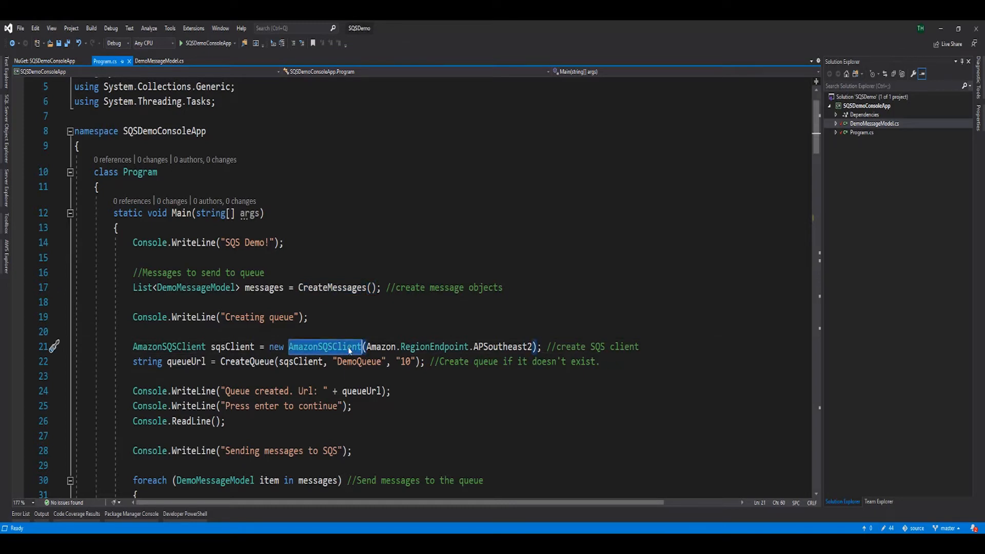
{"action": "double_click", "coordinate": [501, 346]}
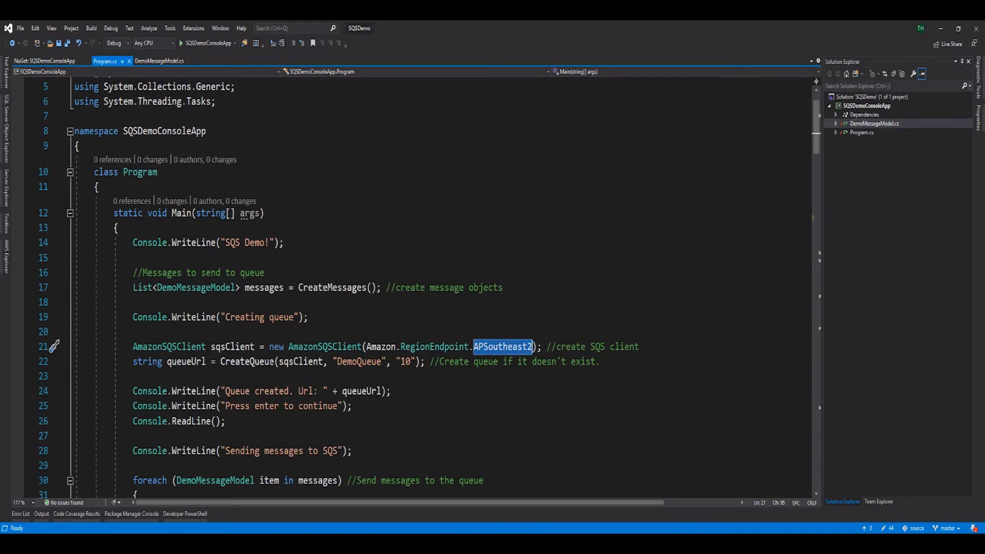
{"action": "double_click", "coordinate": [246, 362]}
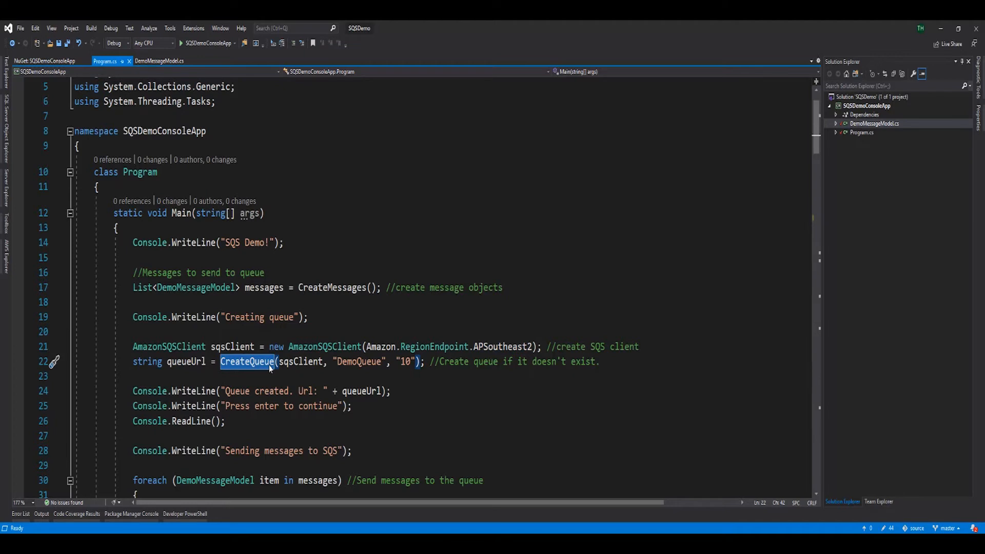
{"action": "mouse_move", "coordinate": [307, 361]}
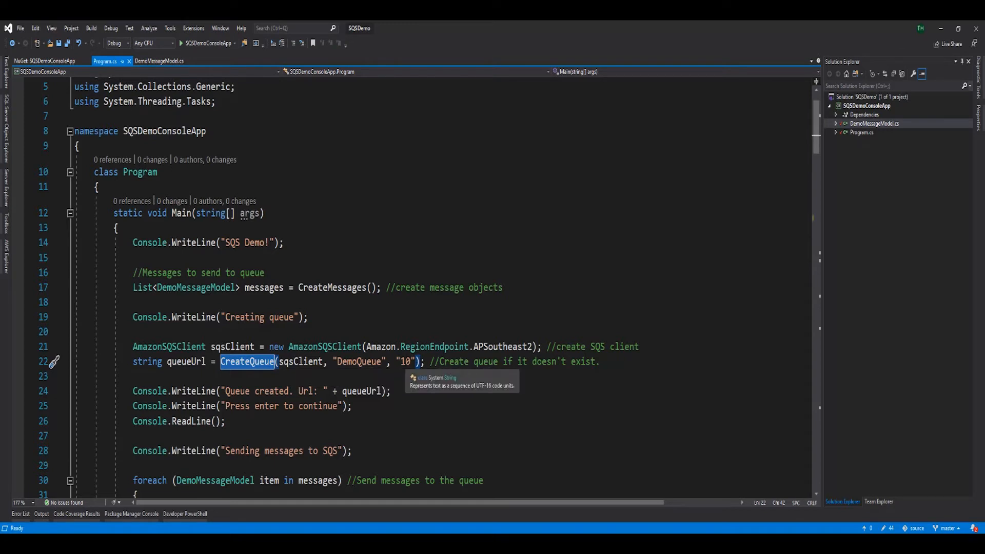
{"action": "scroll", "scroll_direction": "down", "scroll_amount": 3}
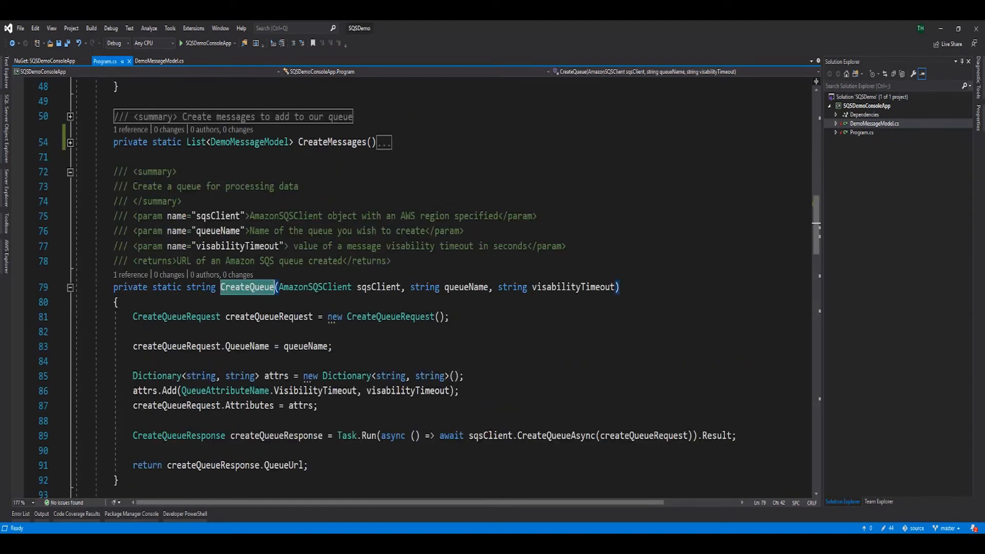
{"action": "left_click", "coordinate": [378, 287]}
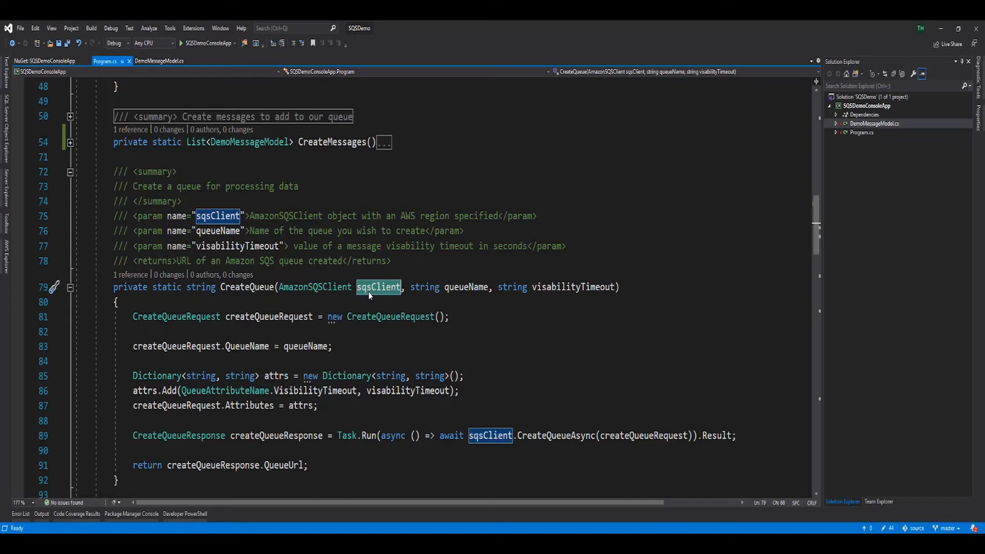
{"action": "mouse_move", "coordinate": [450, 287]}
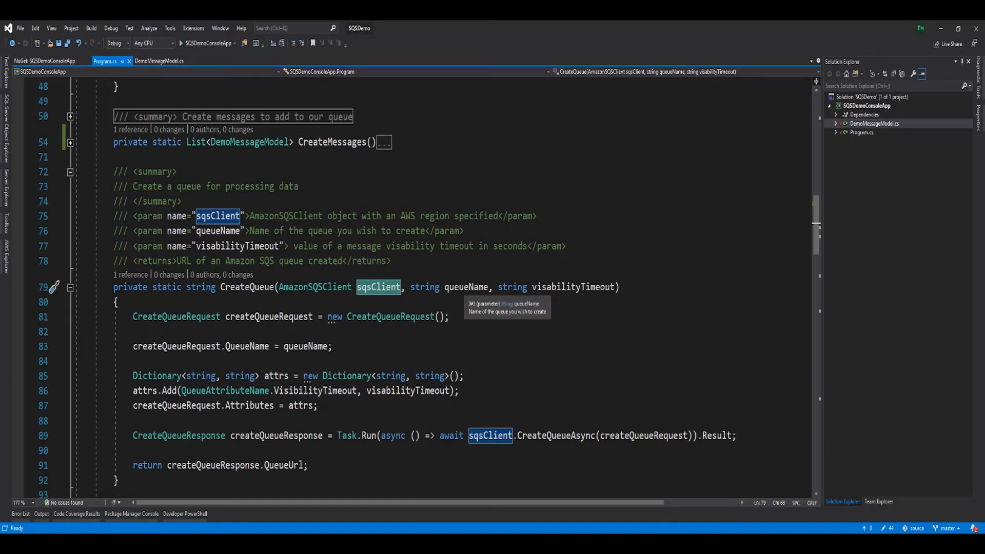
{"action": "left_click", "coordinate": [465, 287]}
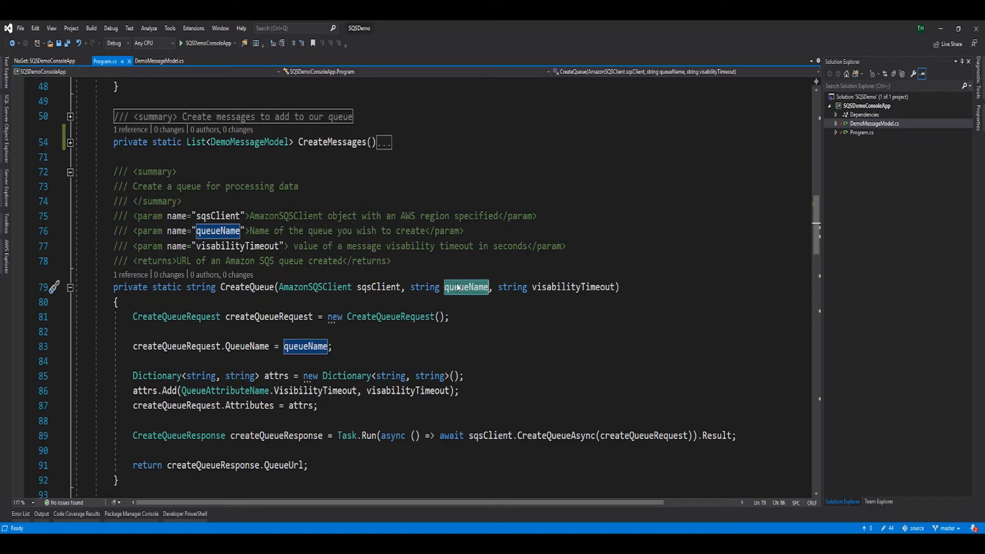
{"action": "left_click", "coordinate": [572, 287]}
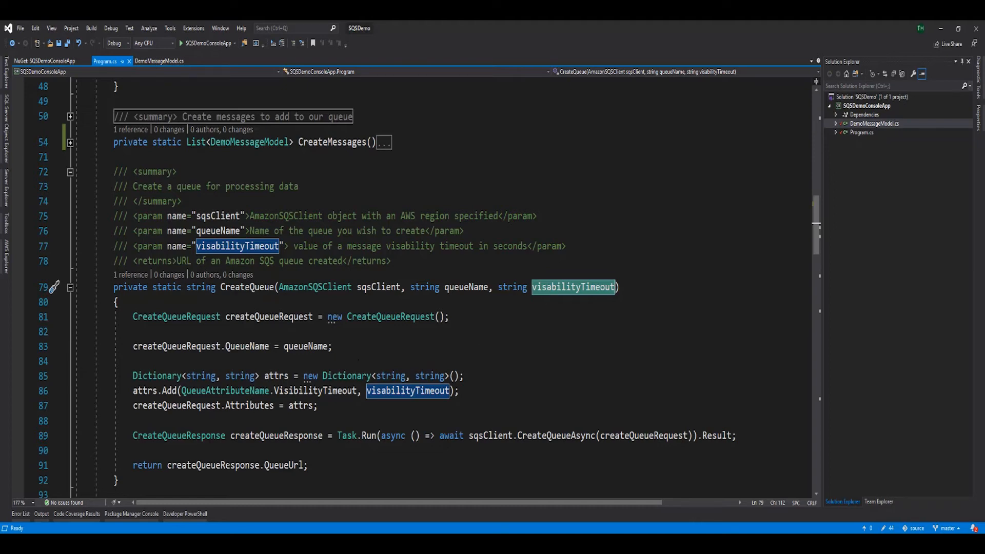
{"action": "left_click", "coordinate": [254, 435]}
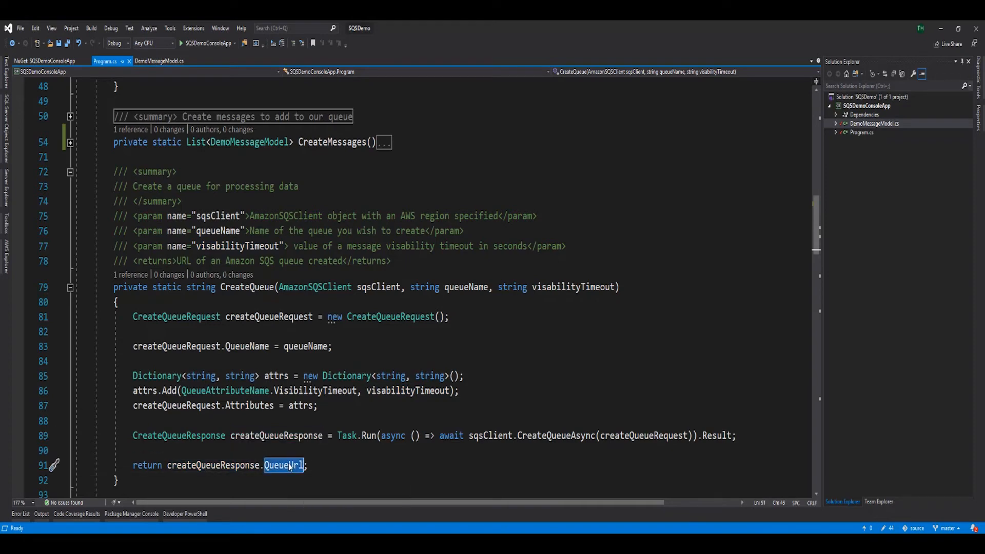
{"action": "mouse_move", "coordinate": [284, 465]}
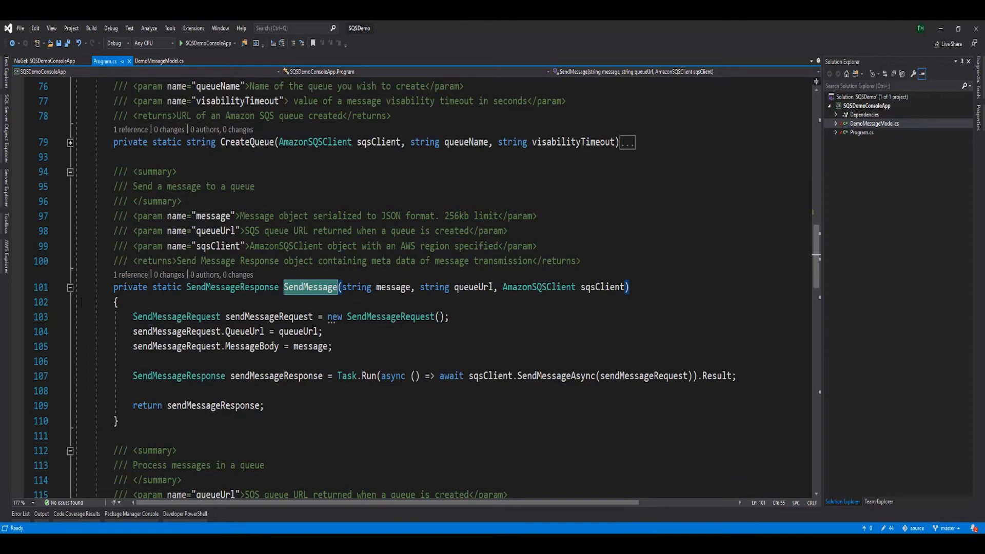
{"action": "mouse_move", "coordinate": [175, 316]}
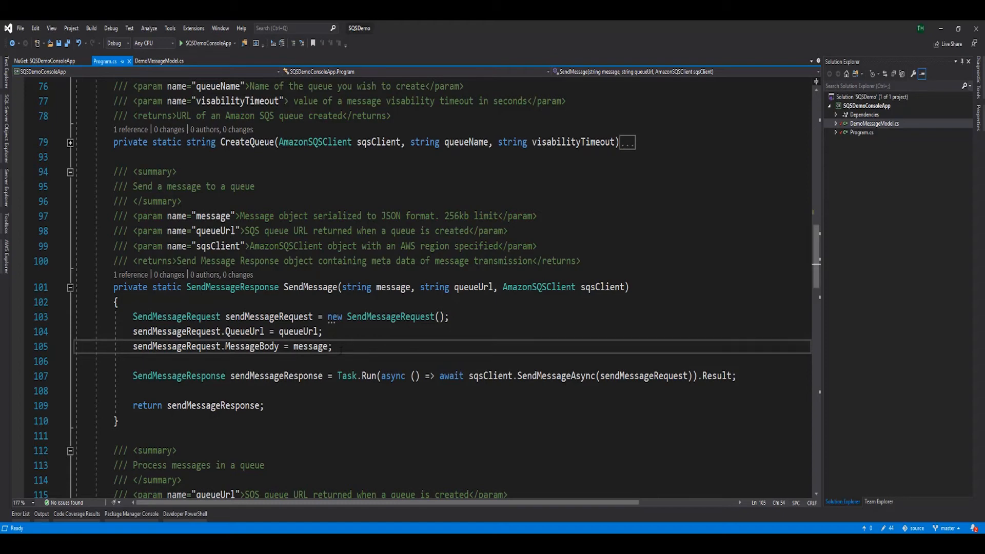
{"action": "double_click", "coordinate": [490, 376]}
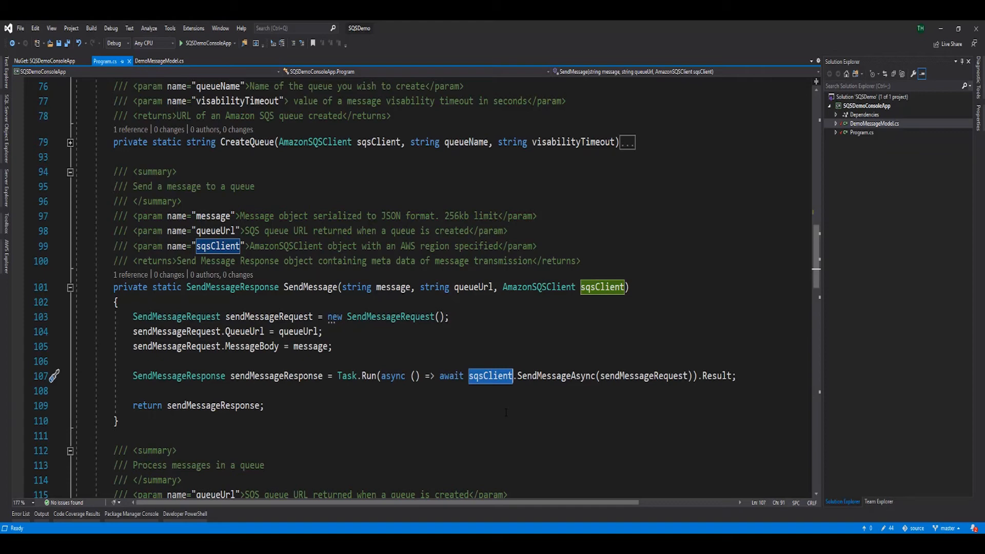
{"action": "double_click", "coordinate": [178, 375]}
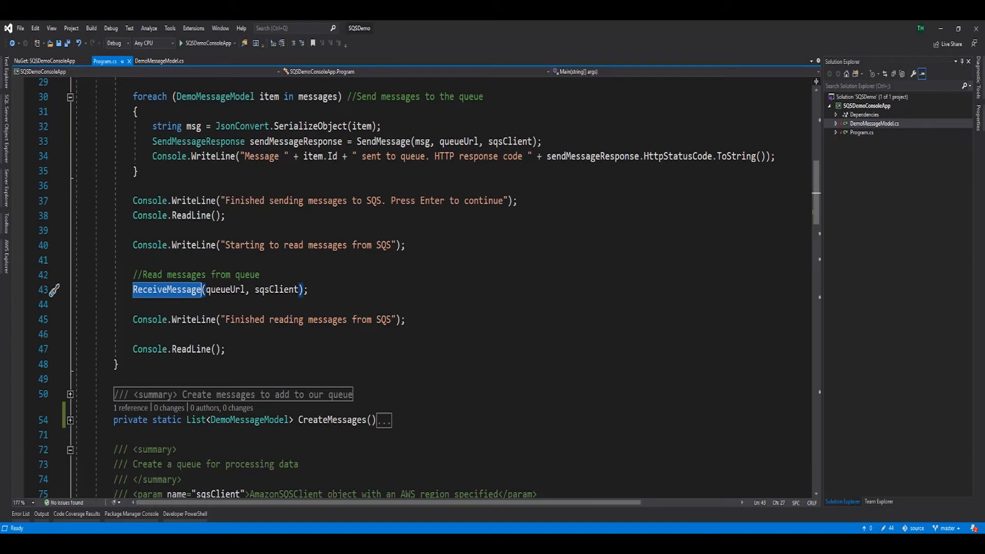
{"action": "mouse_move", "coordinate": [166, 290]}
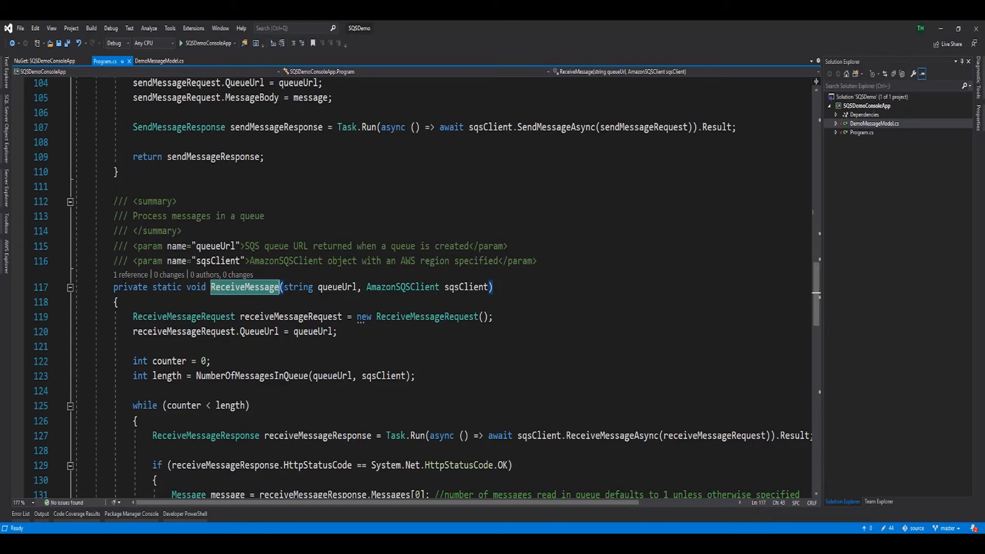
{"action": "scroll", "scroll_direction": "down", "scroll_amount": 3}
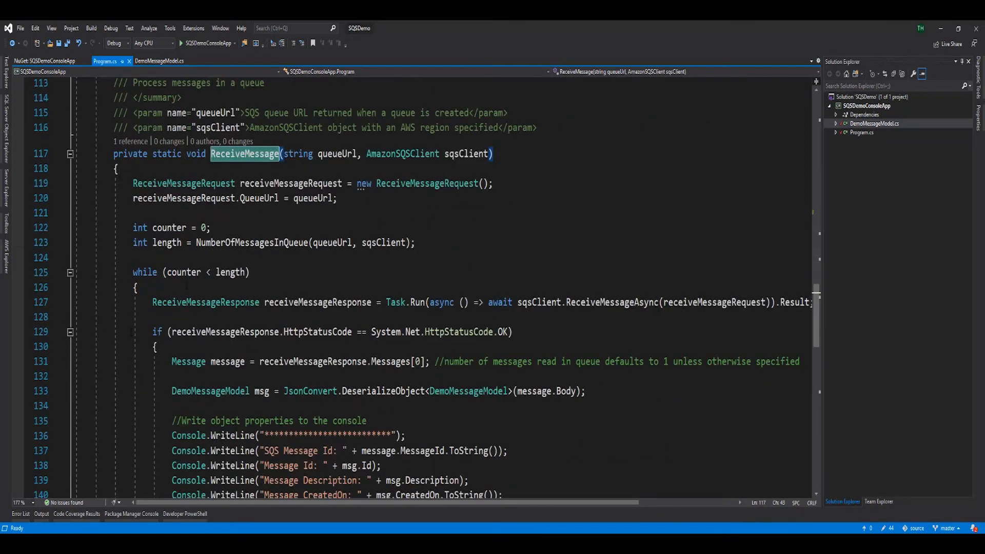
{"action": "left_click", "coordinate": [291, 183]}
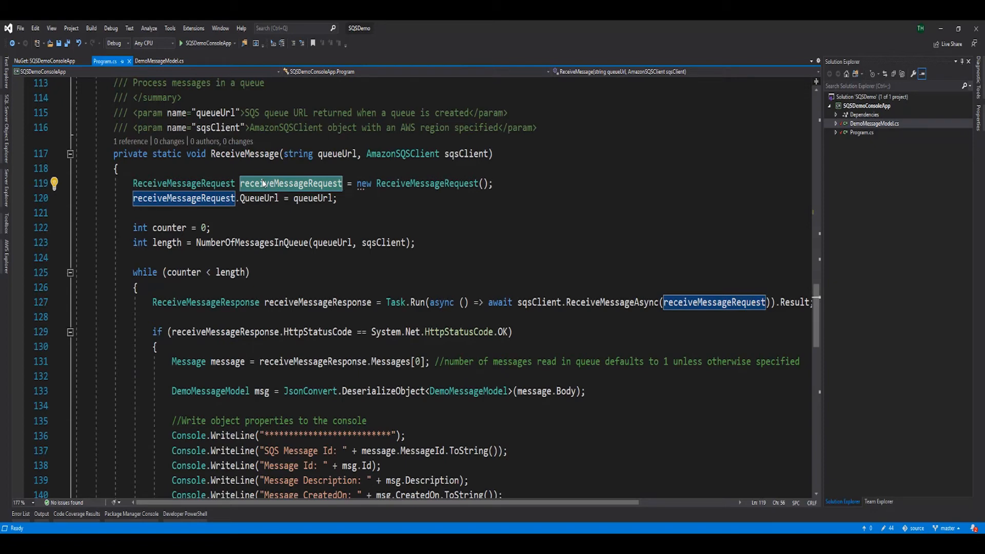
{"action": "left_click", "coordinate": [252, 243]}
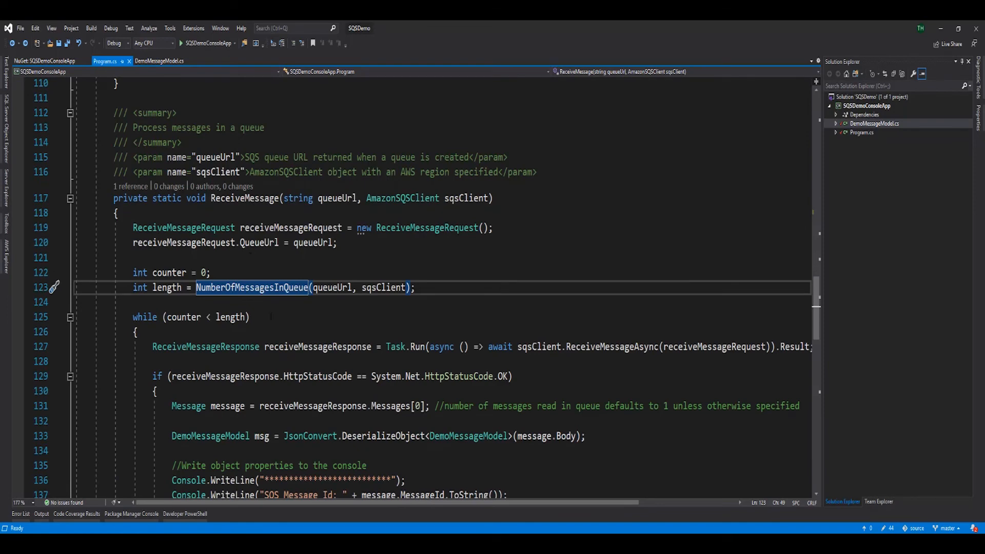
{"action": "scroll", "scroll_direction": "down", "scroll_amount": 3}
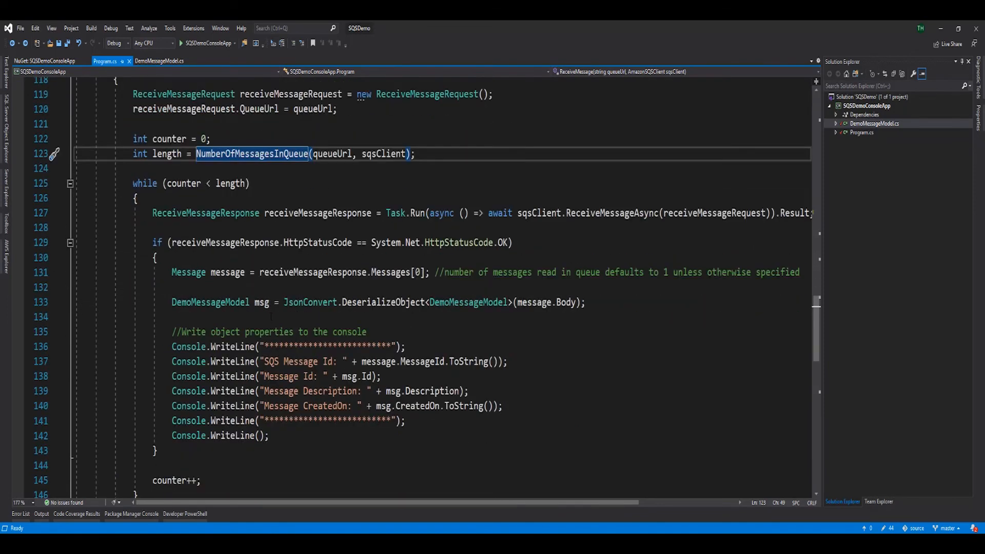
{"action": "scroll", "scroll_direction": "down", "scroll_amount": 3}
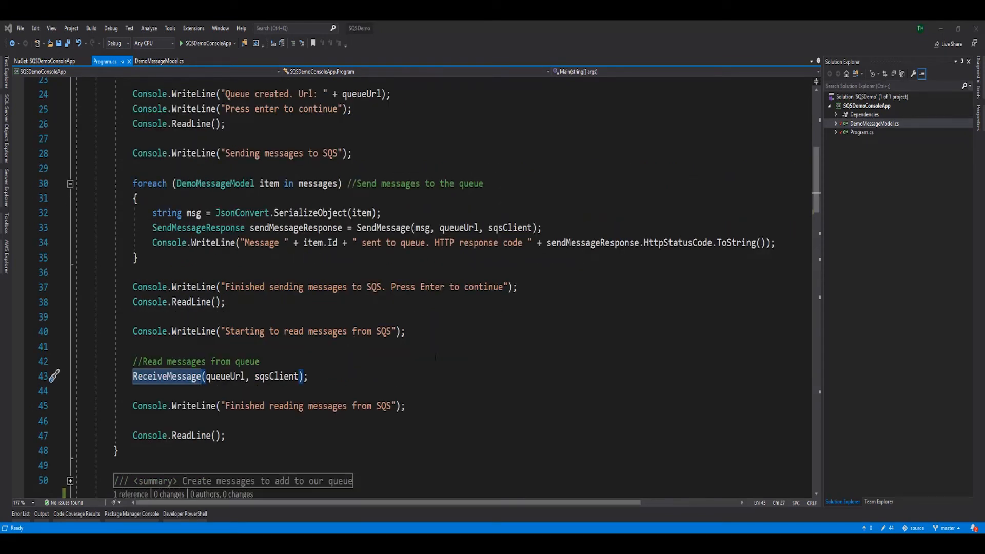
{"action": "scroll", "scroll_direction": "up", "scroll_amount": 3}
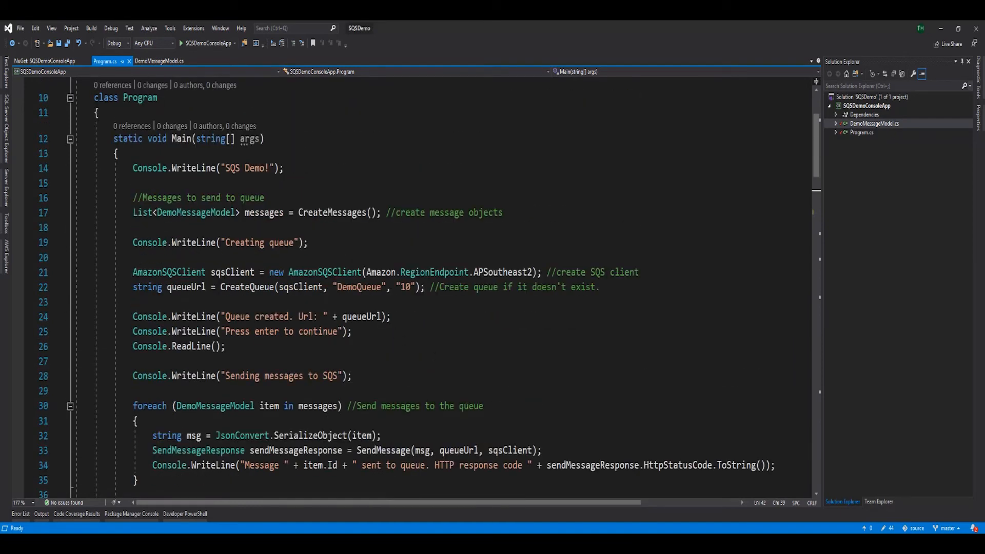
{"action": "double_click", "coordinate": [333, 213]}
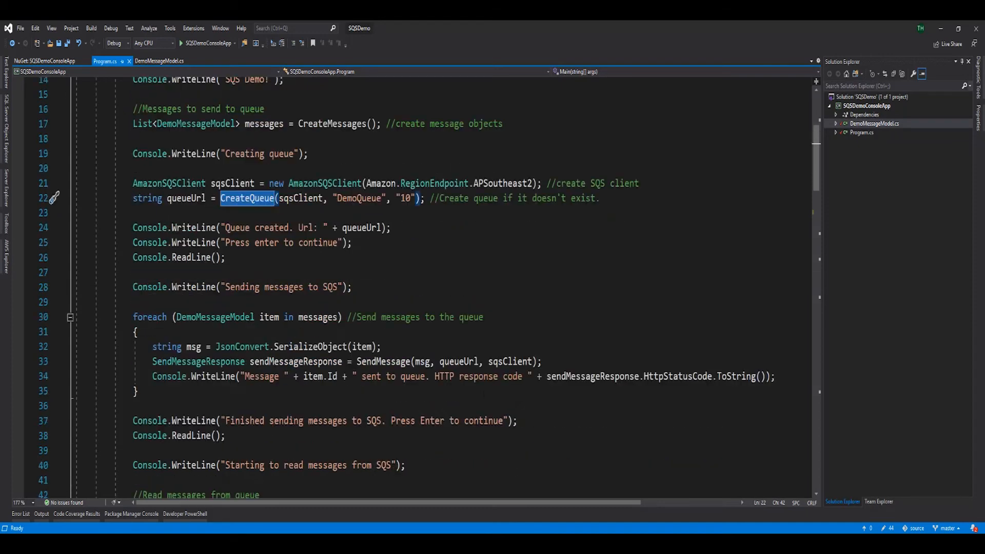
{"action": "scroll", "scroll_direction": "down", "scroll_amount": 3}
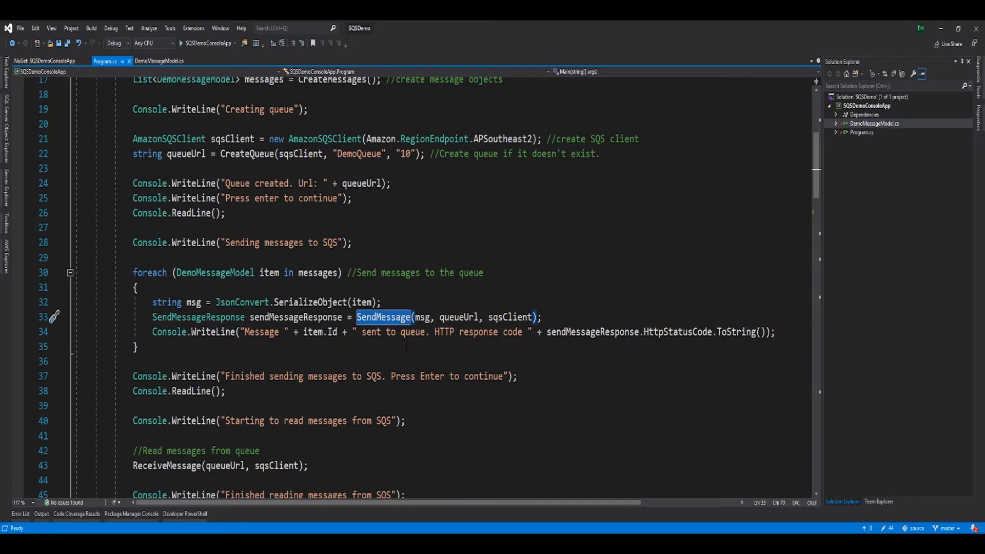
{"action": "scroll", "scroll_direction": "down", "scroll_amount": 3}
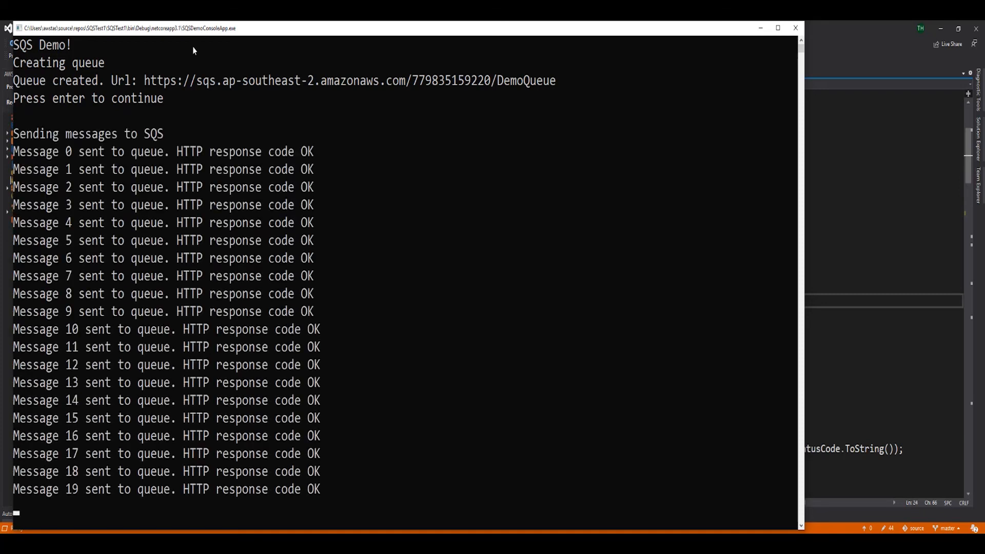
Scroll the console output as DemoQueue is created and messages are sent with HTTP OK.
{"action": "scroll", "scroll_direction": "down", "scroll_amount": 3}
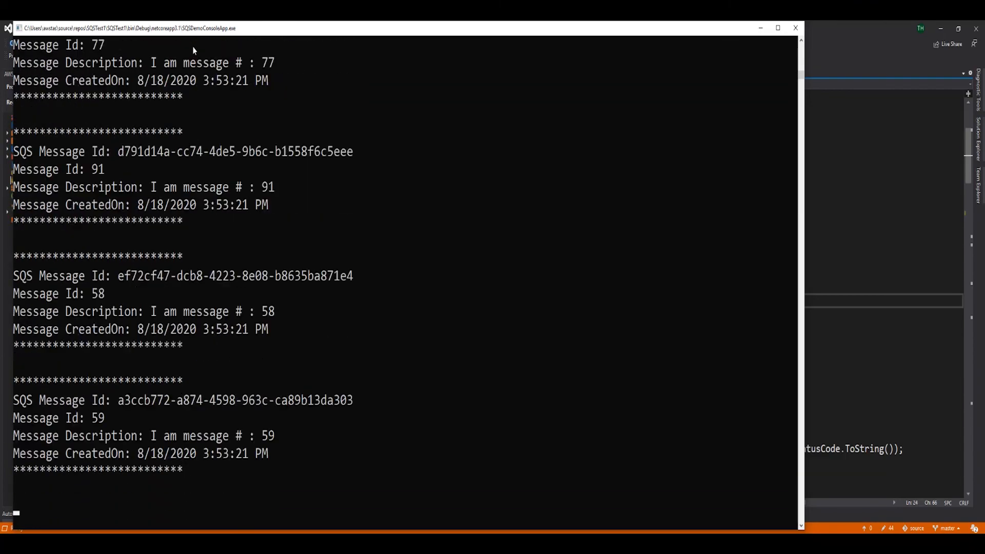
Scroll through the messages read back from SQS with their ids, descriptions and creation times.
{"action": "scroll", "scroll_direction": "down", "scroll_amount": 3}
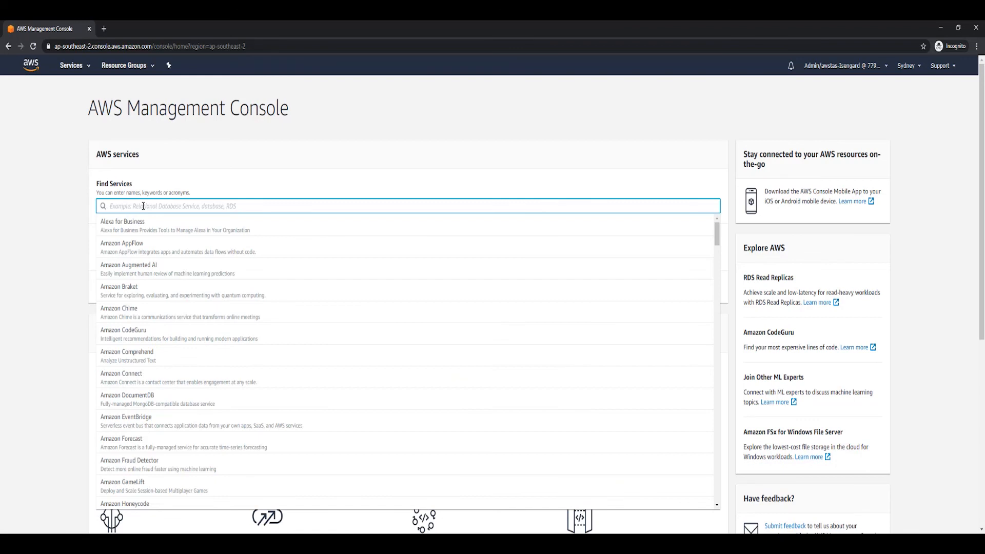
Find Simple Queue Service via 'sqs' and highlight DemoQueue's 100 available messages.
{"action": "type", "text": "sqs"}
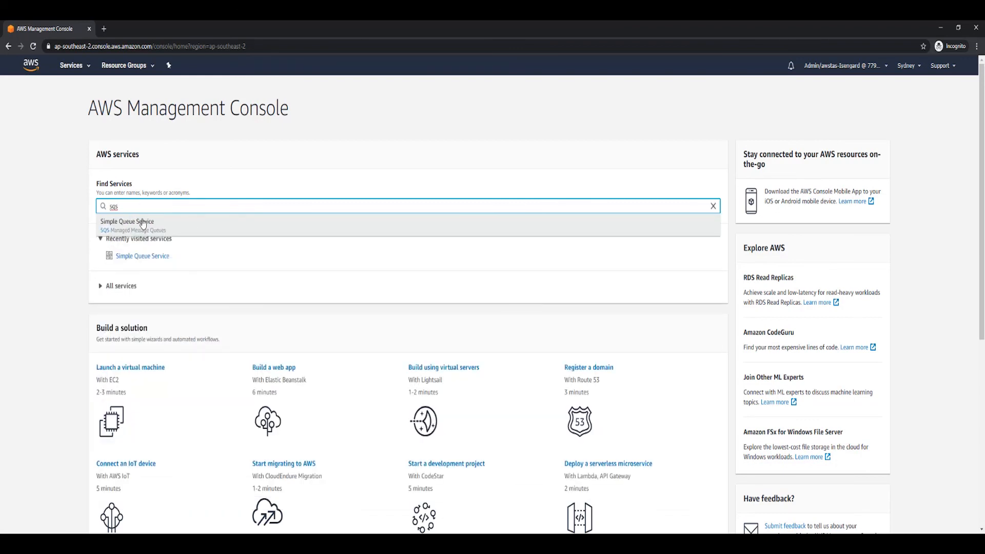
{"action": "left_click", "coordinate": [127, 221]}
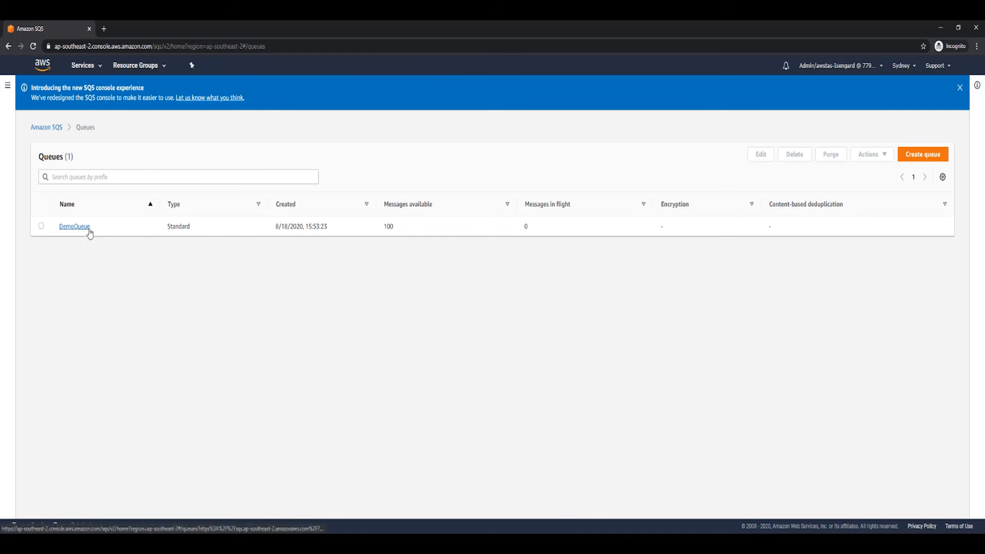
{"action": "mouse_move", "coordinate": [300, 276]}
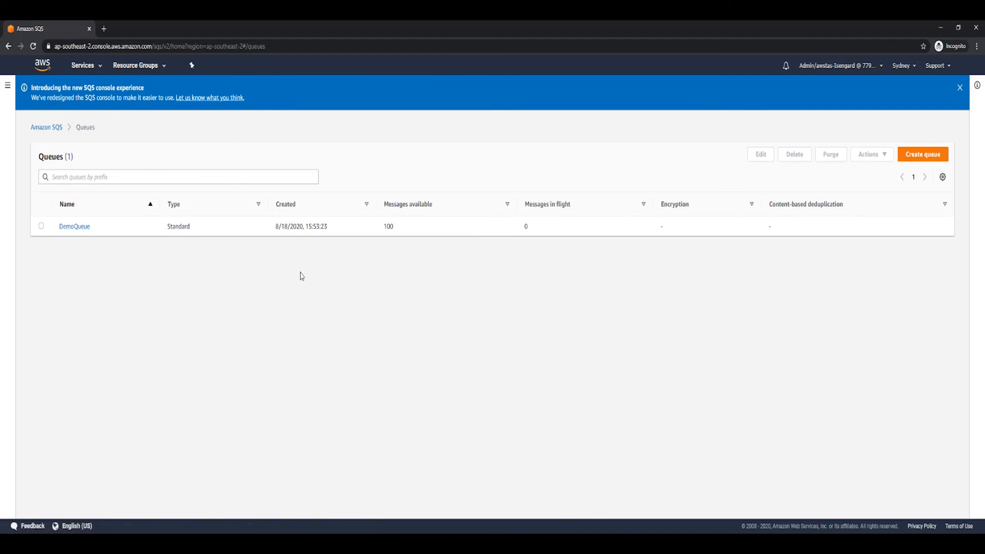
{"action": "double_click", "coordinate": [388, 226]}
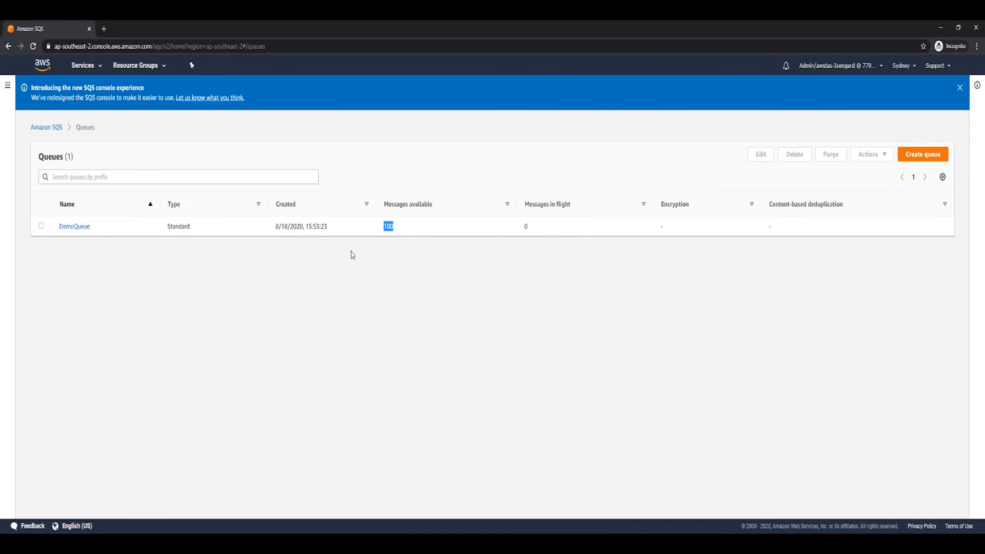
{"action": "mouse_move", "coordinate": [347, 252]}
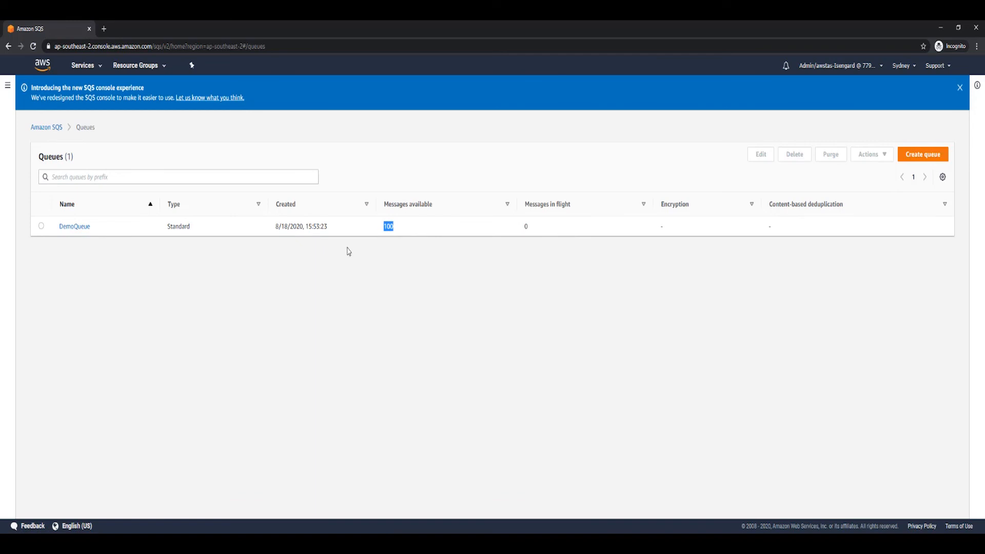